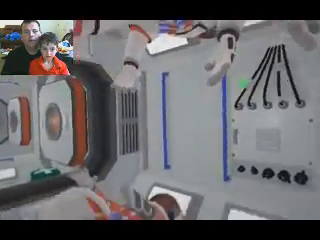
{"action": "mouse_move", "coordinate": [160, 120]}
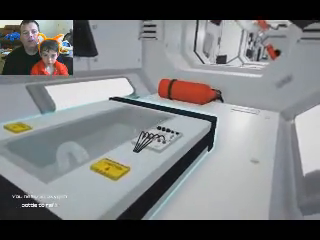
{"action": "mouse_move", "coordinate": [160, 120]}
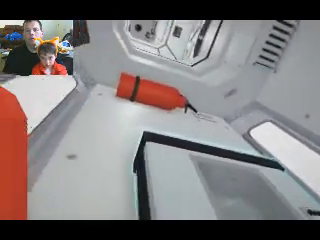
{"action": "mouse_move", "coordinate": [160, 120]}
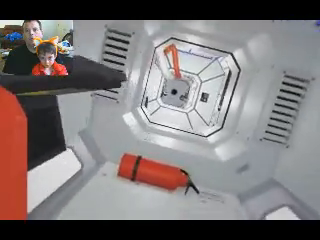